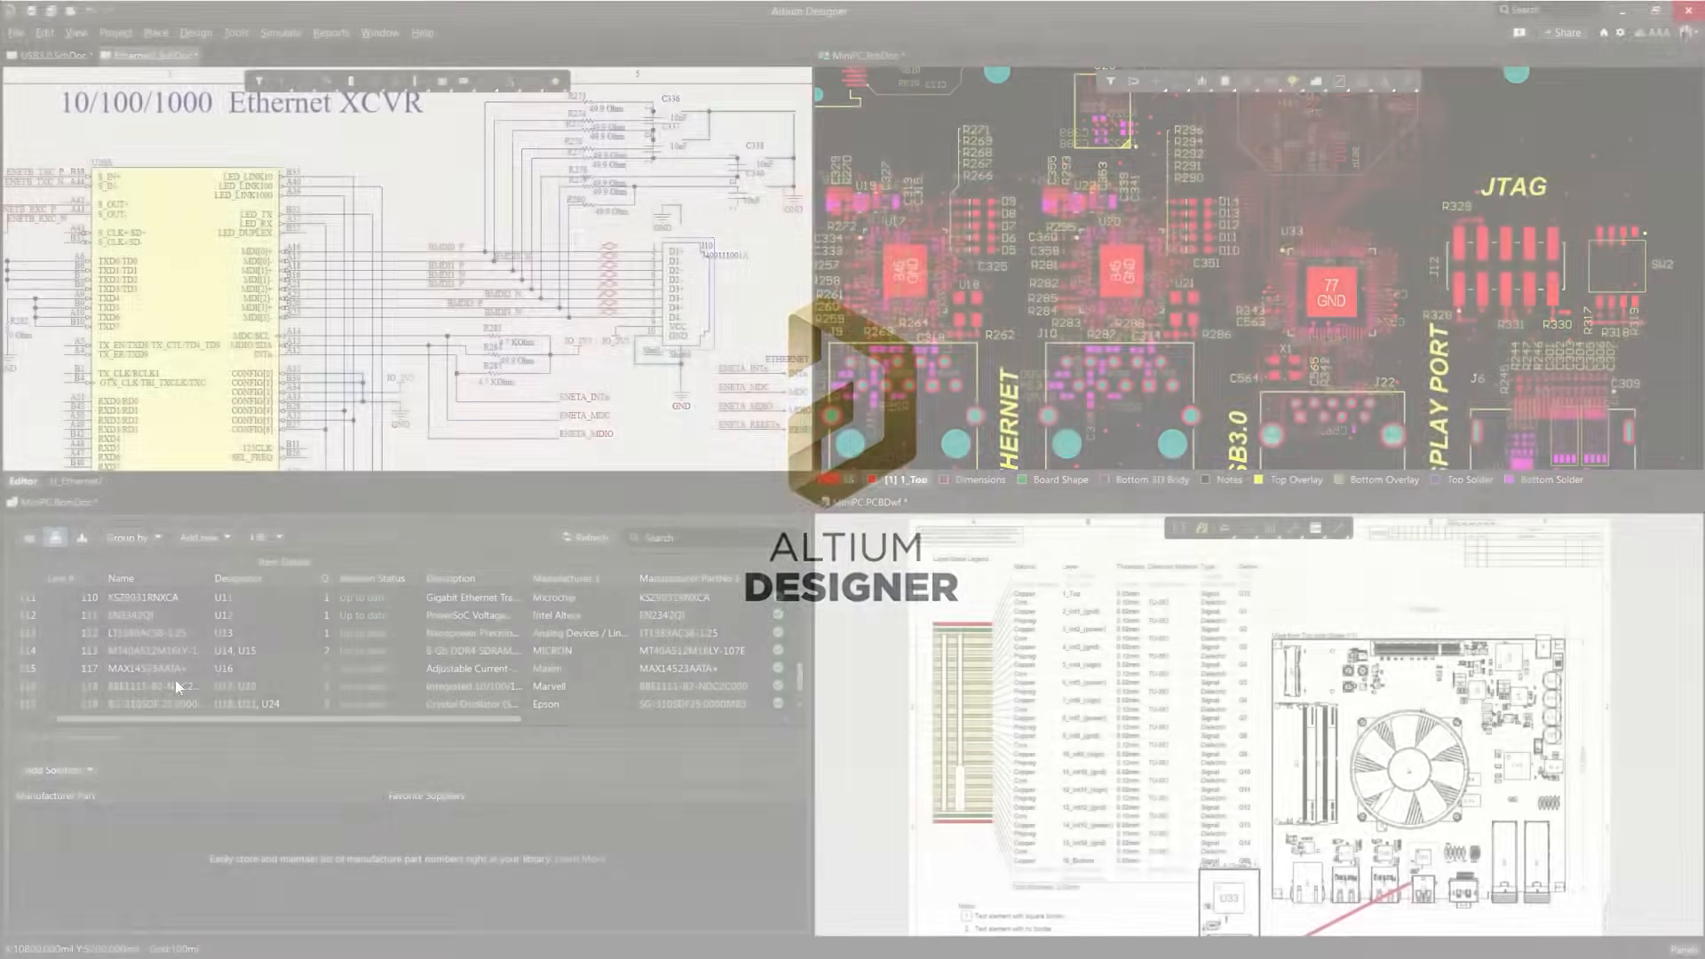
- Place the Ethernet_Sub_1 reuse block, then bring up the flyback converter schematic for transient simulation
click(153, 685)
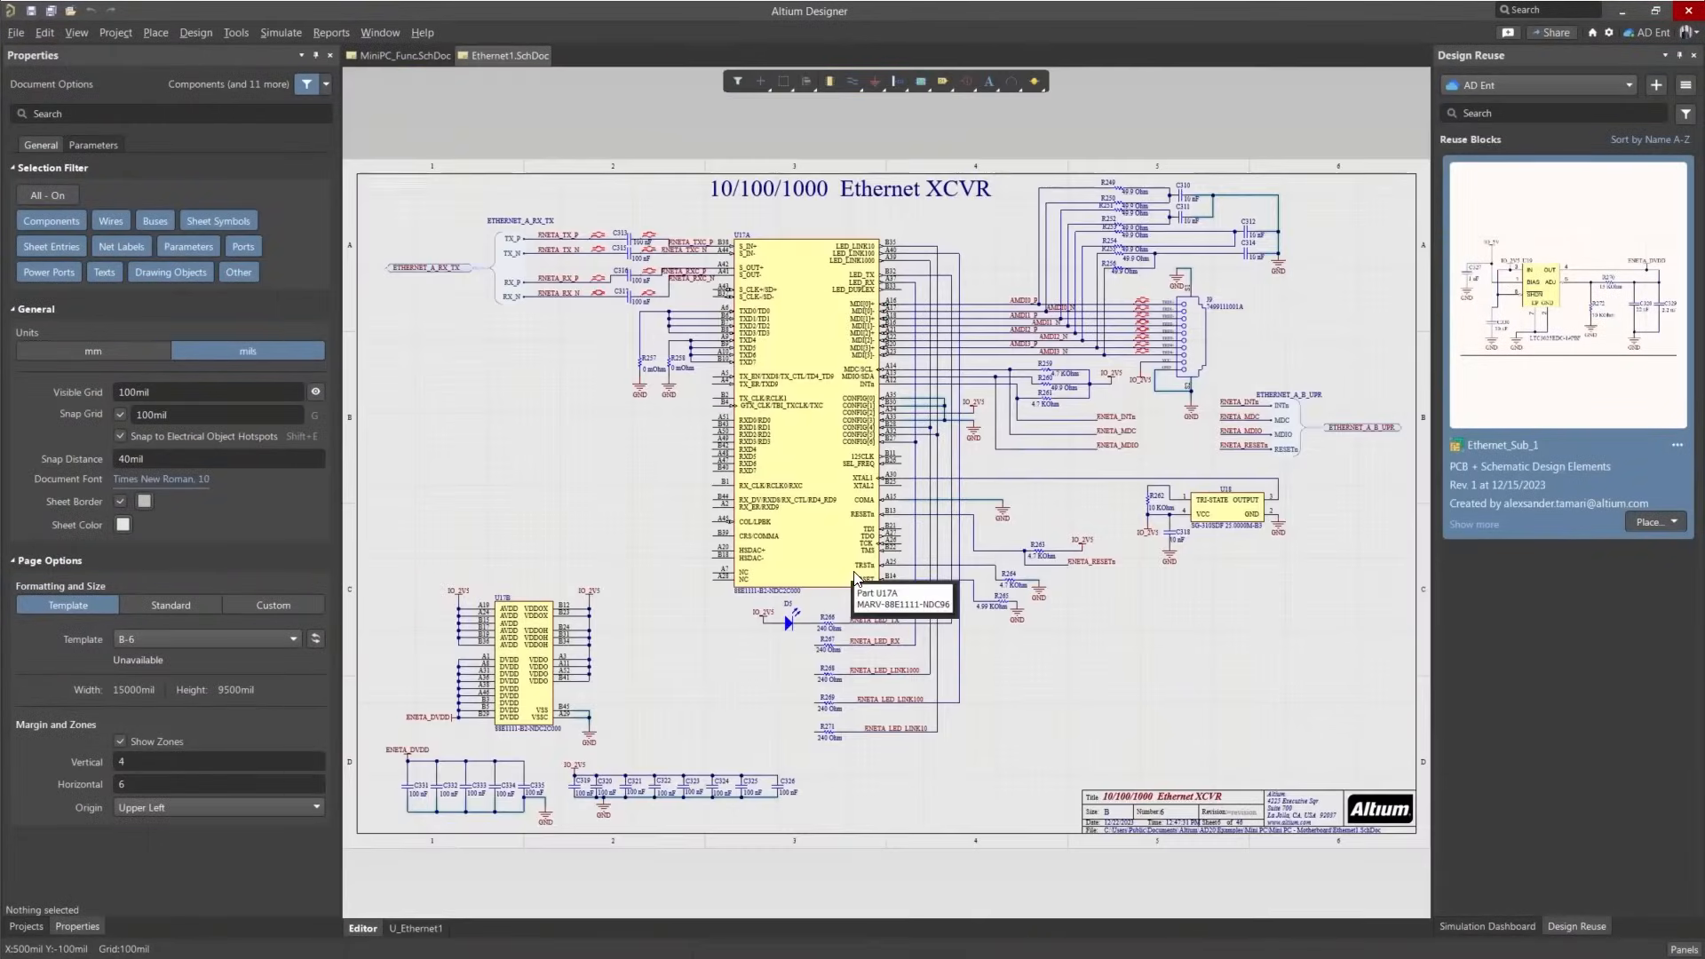
click(1673, 522)
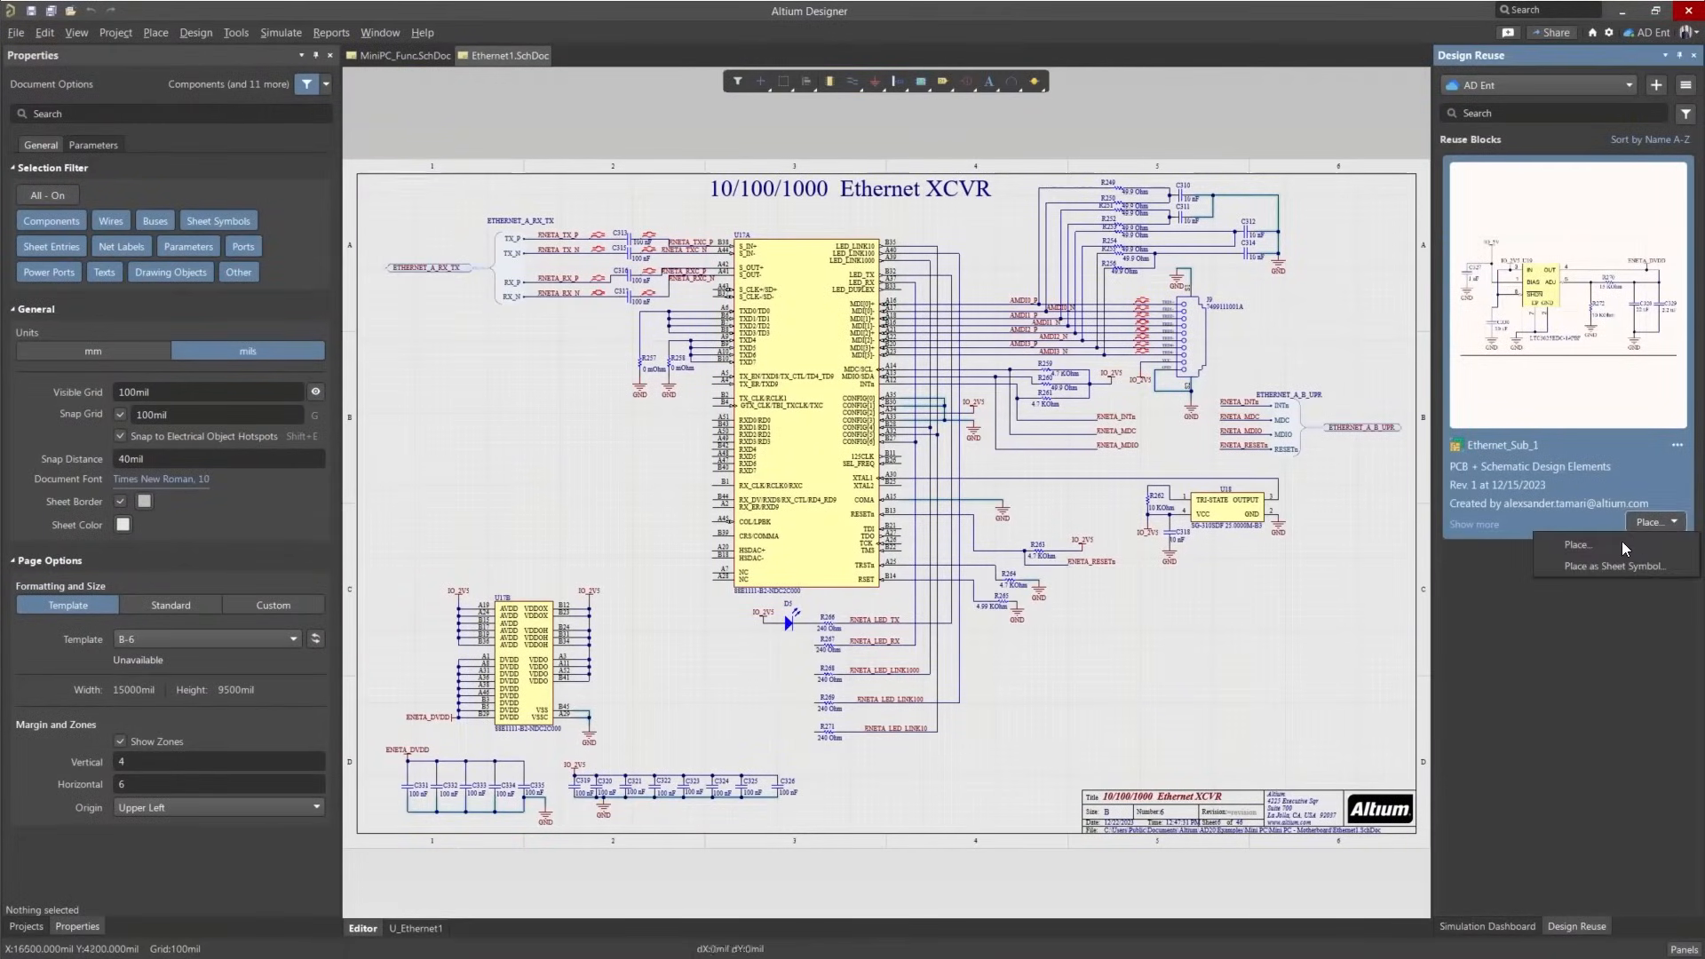
click(1577, 543)
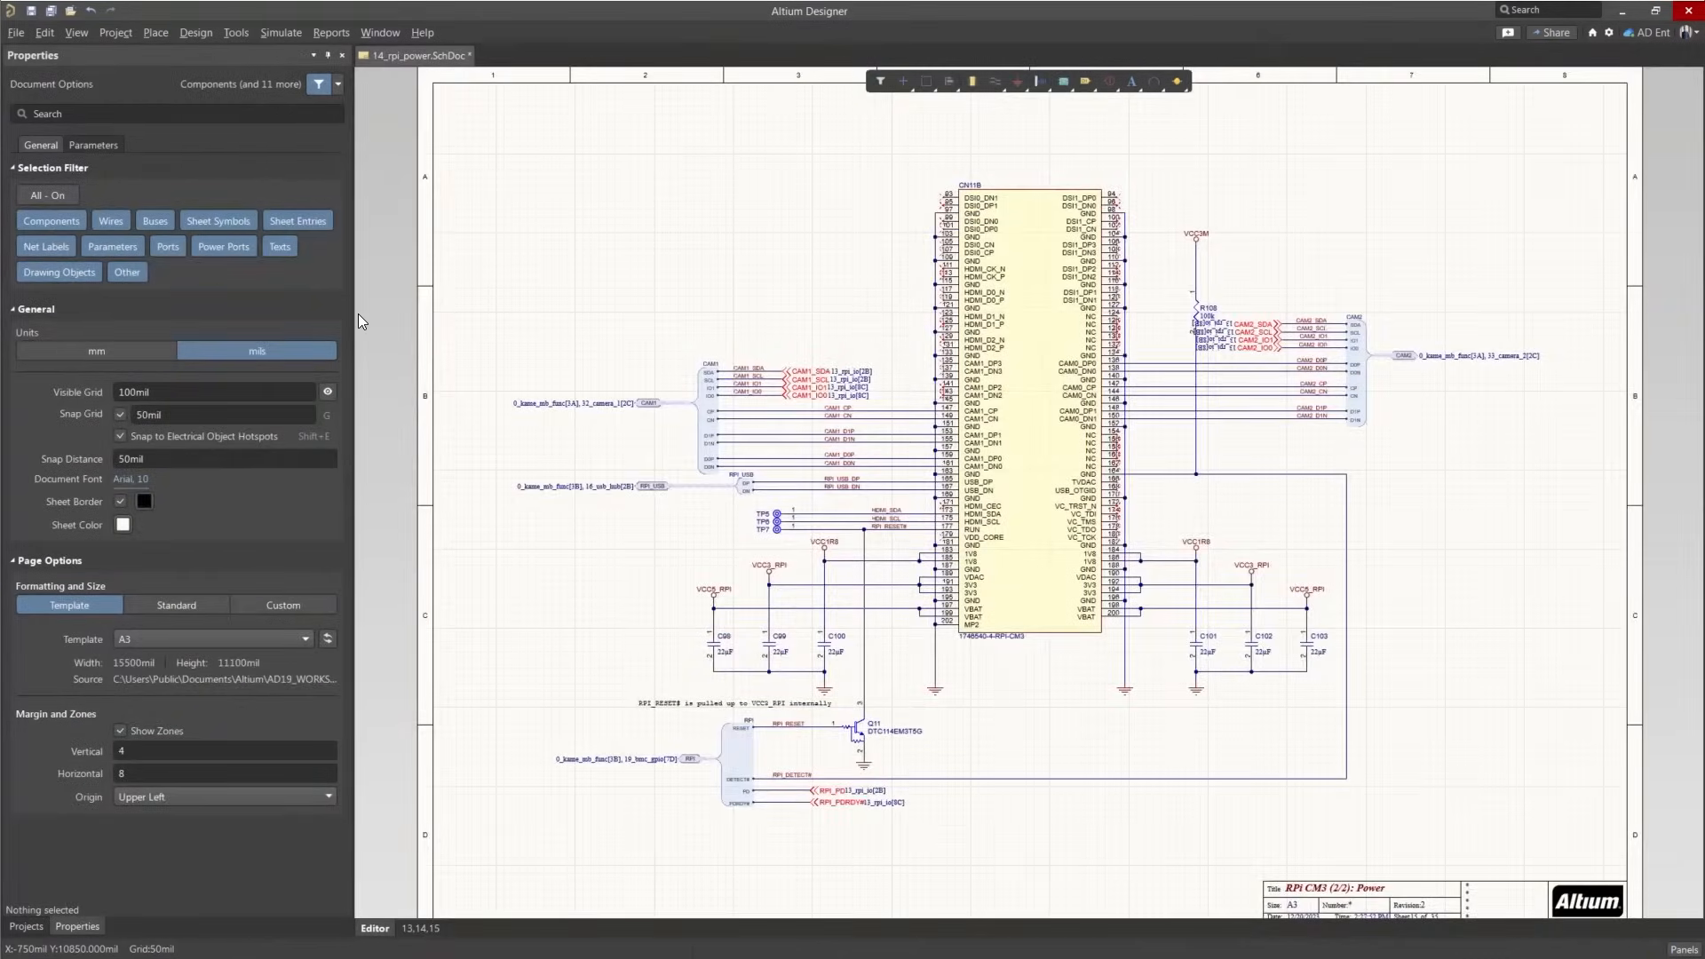
click(579, 55)
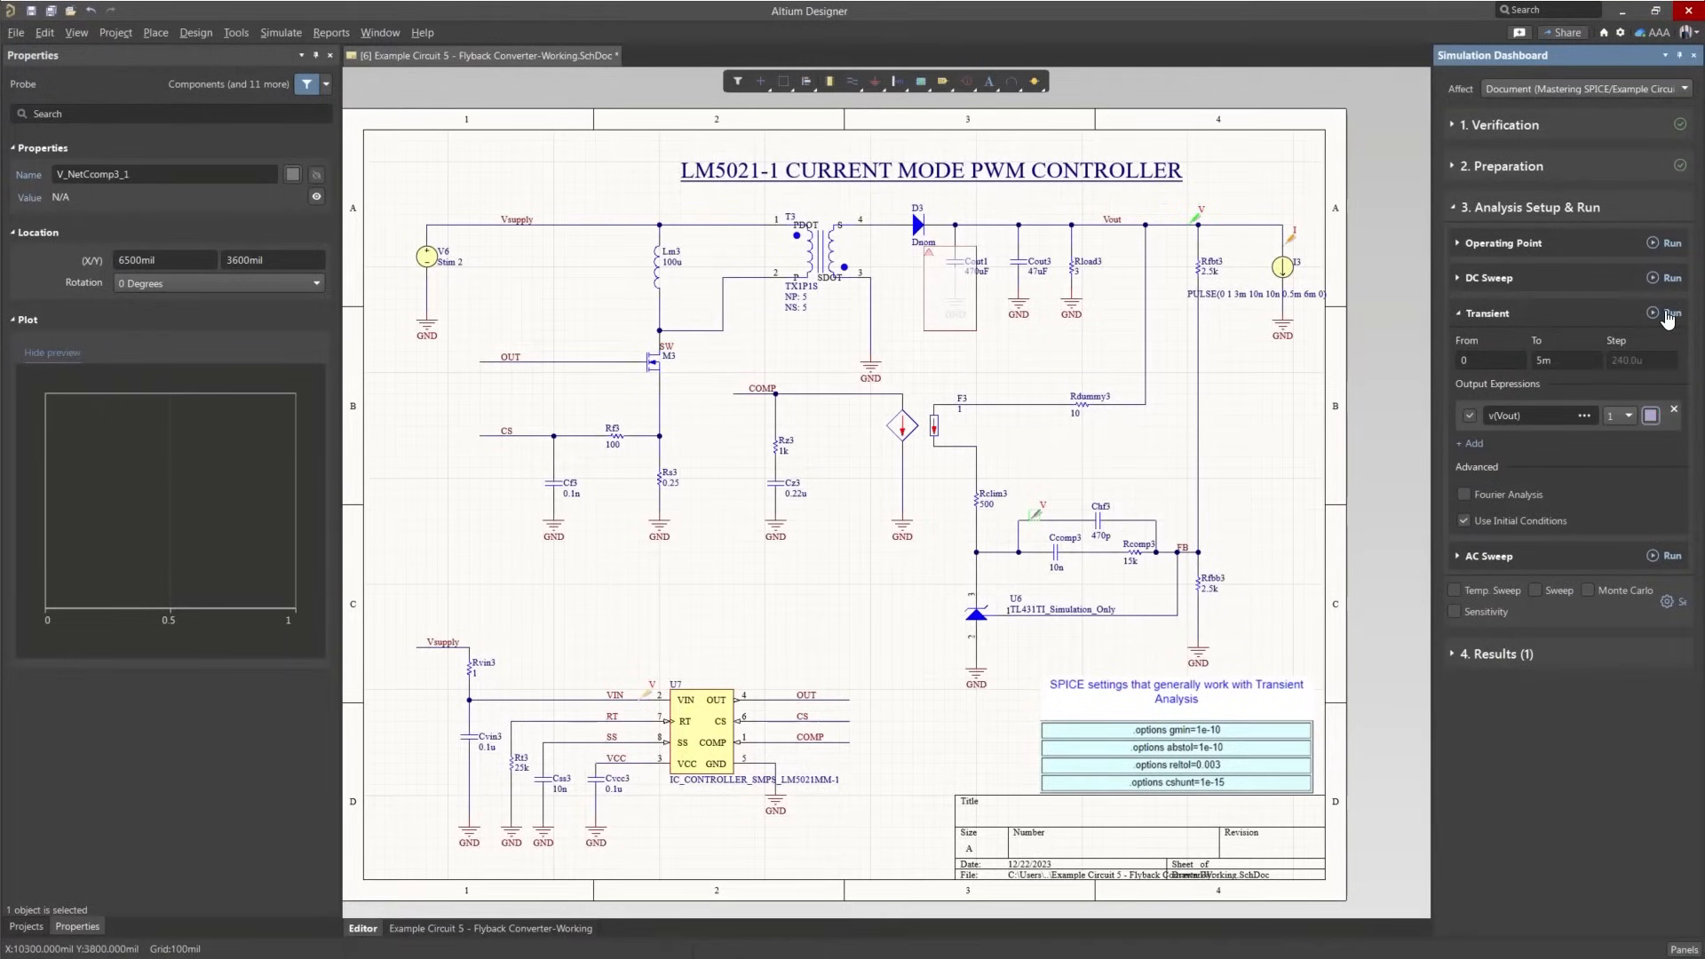
- Run the transient simulation plotting v(Vout) of the flyback converter
click(1673, 312)
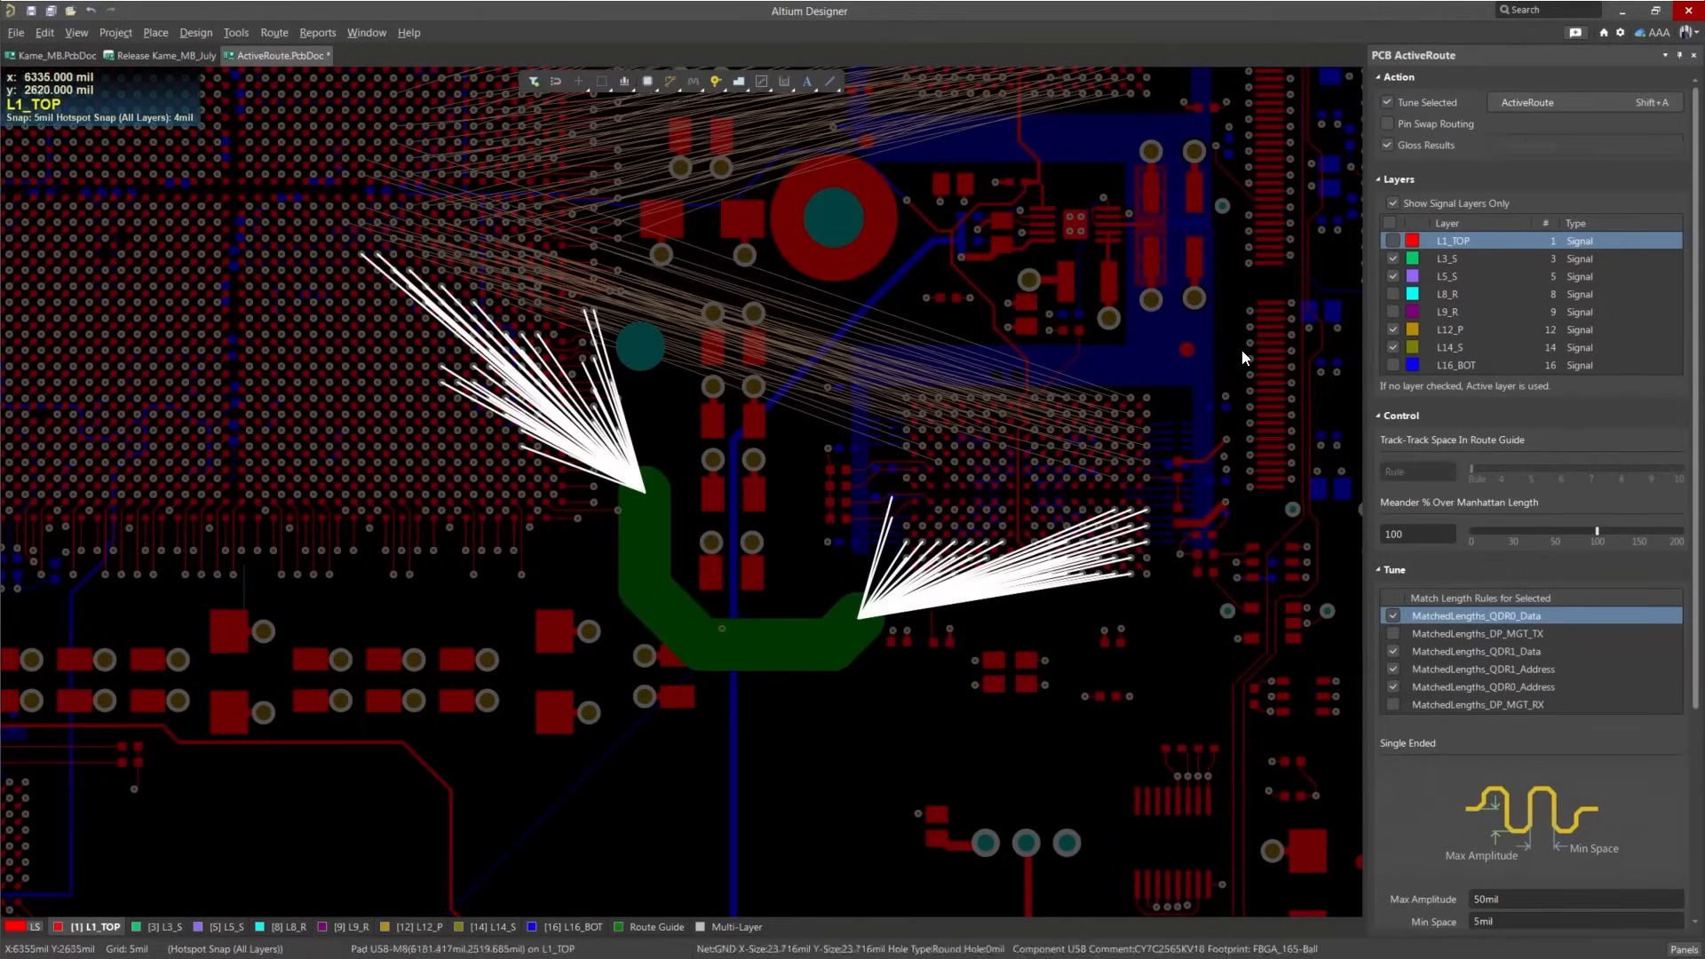
- ActiveRoute the MatchedLengths_QDR3_Data nets along the route guide
click(1528, 101)
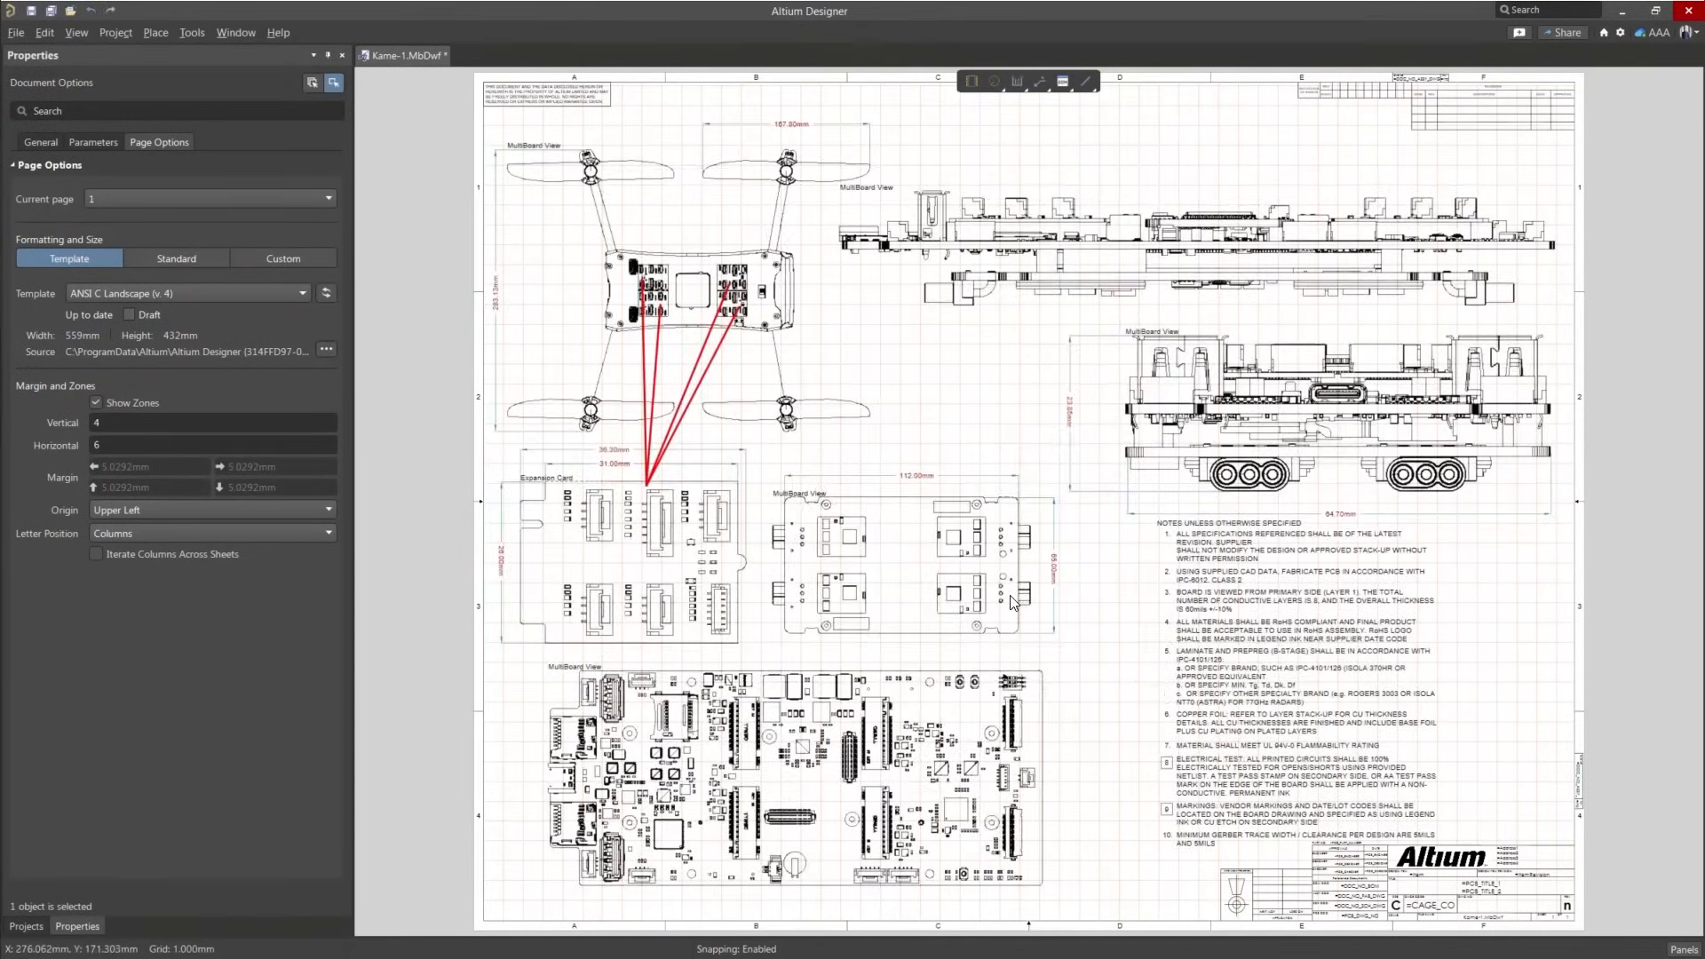
- Leave the Kame-1 multiboard drawing for the Kame_MB_July project history
click(595, 55)
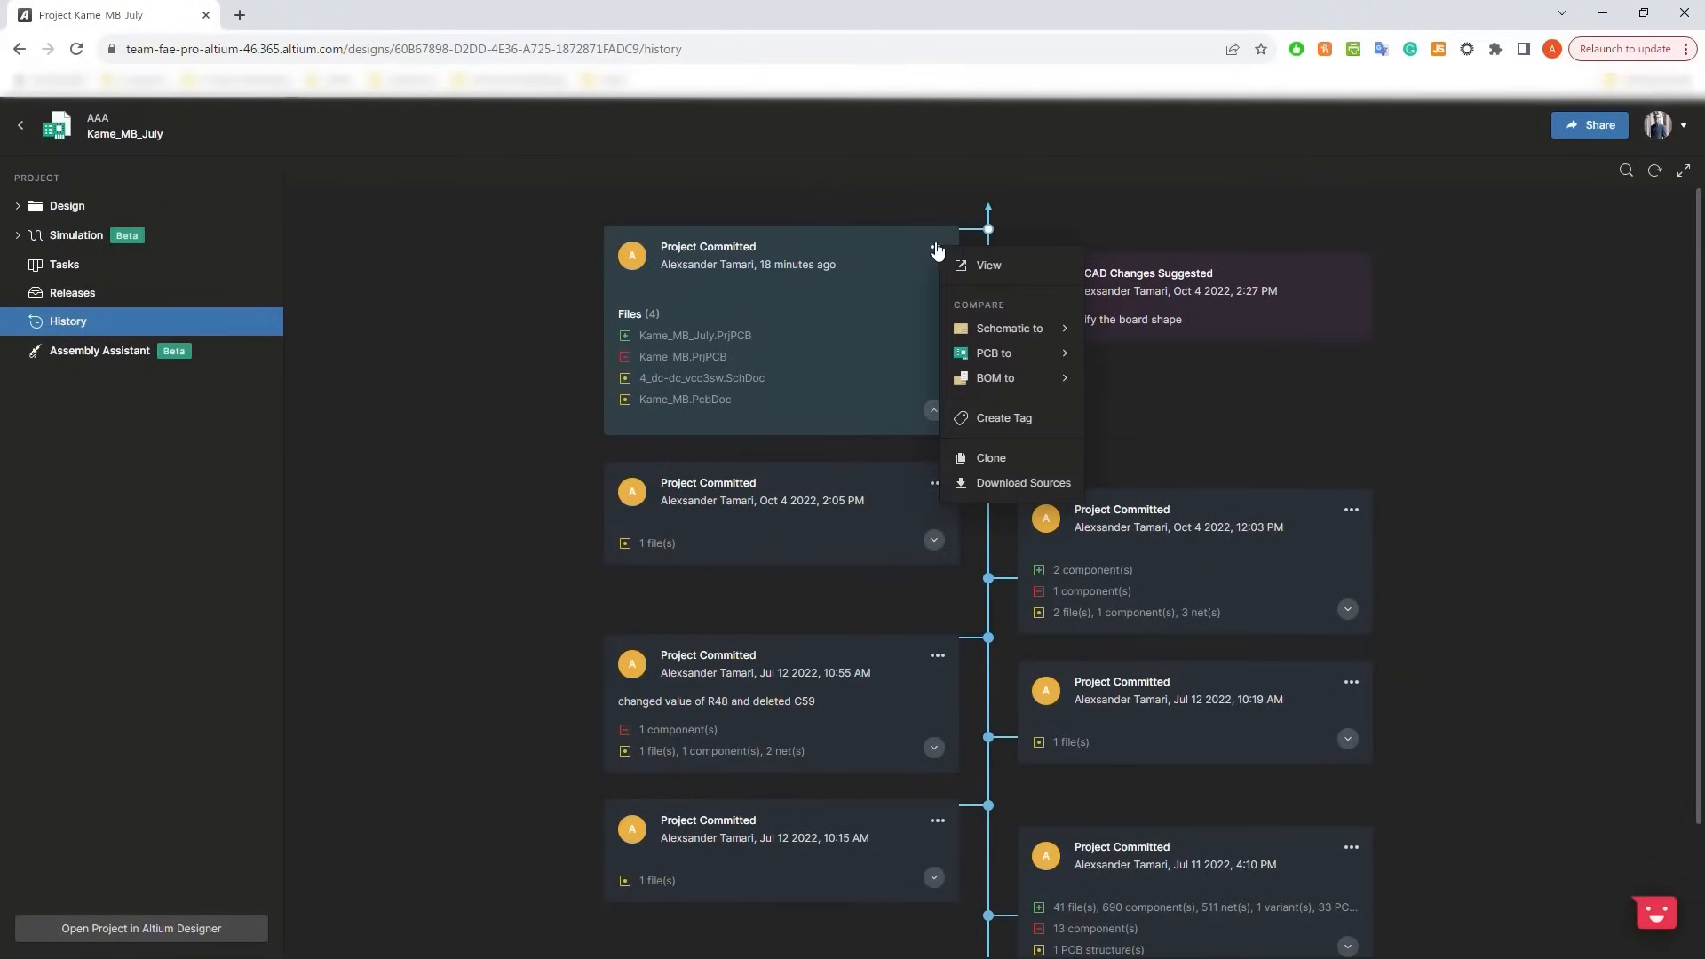
- Compare the latest Kame_MB_July commit with an earlier version
click(993, 352)
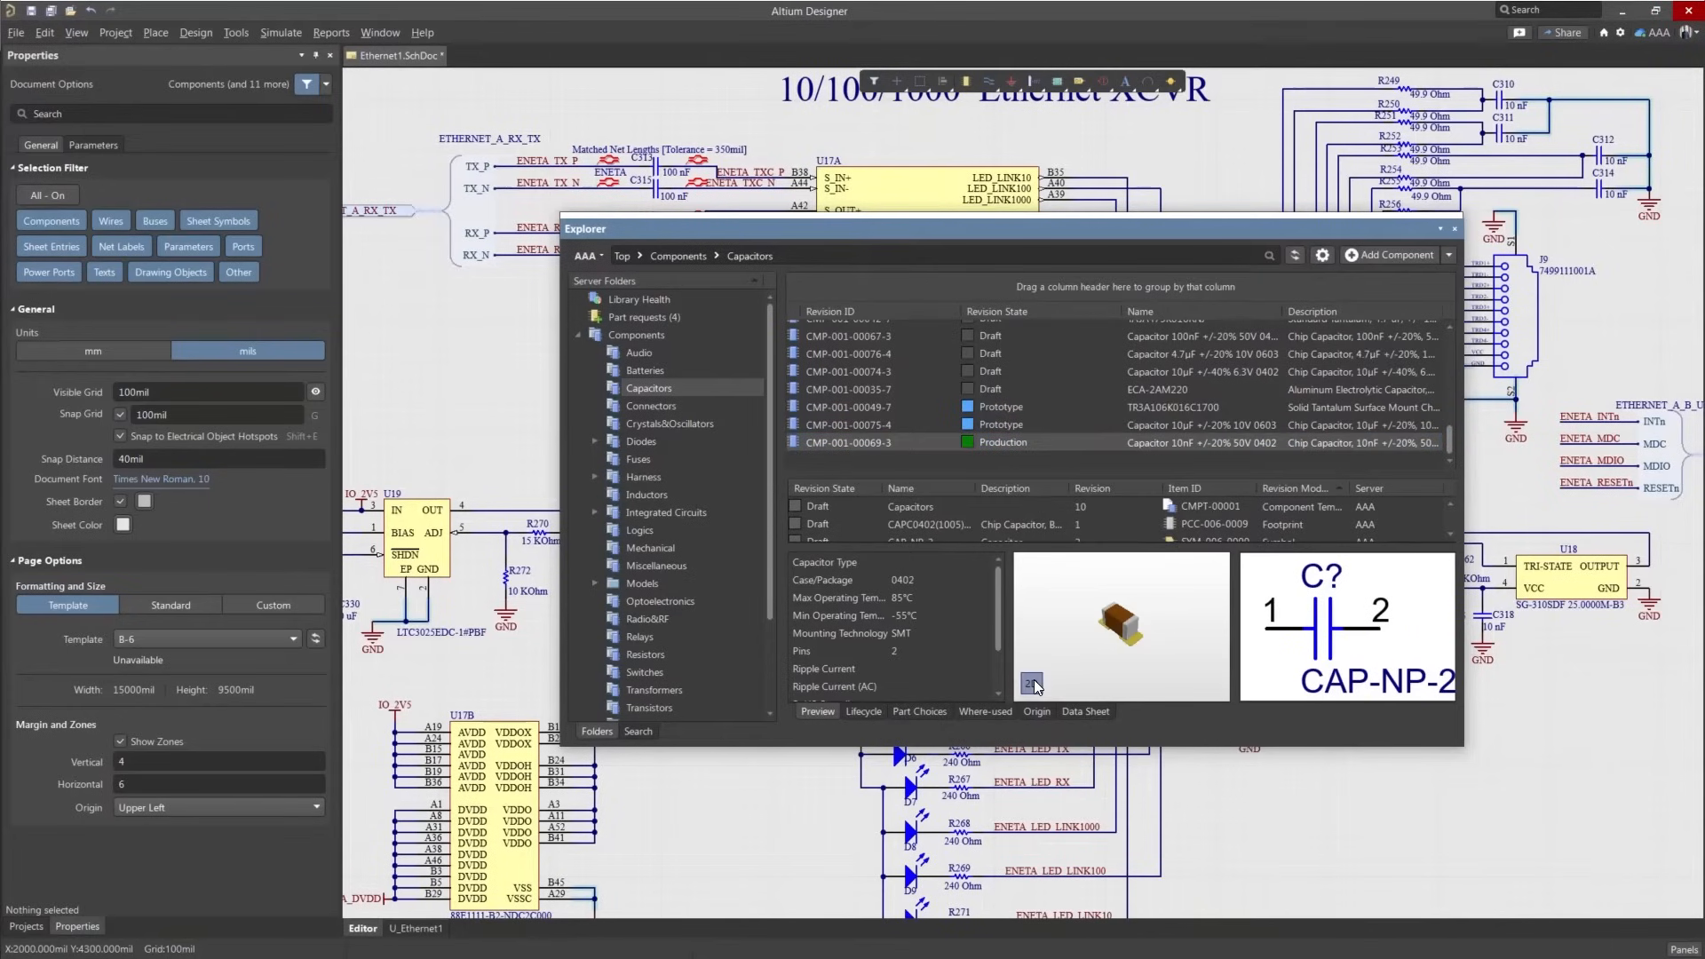
- Review supplier Part Choices for the 10nF 0402 capacitor CMP-001-00069-3
click(918, 710)
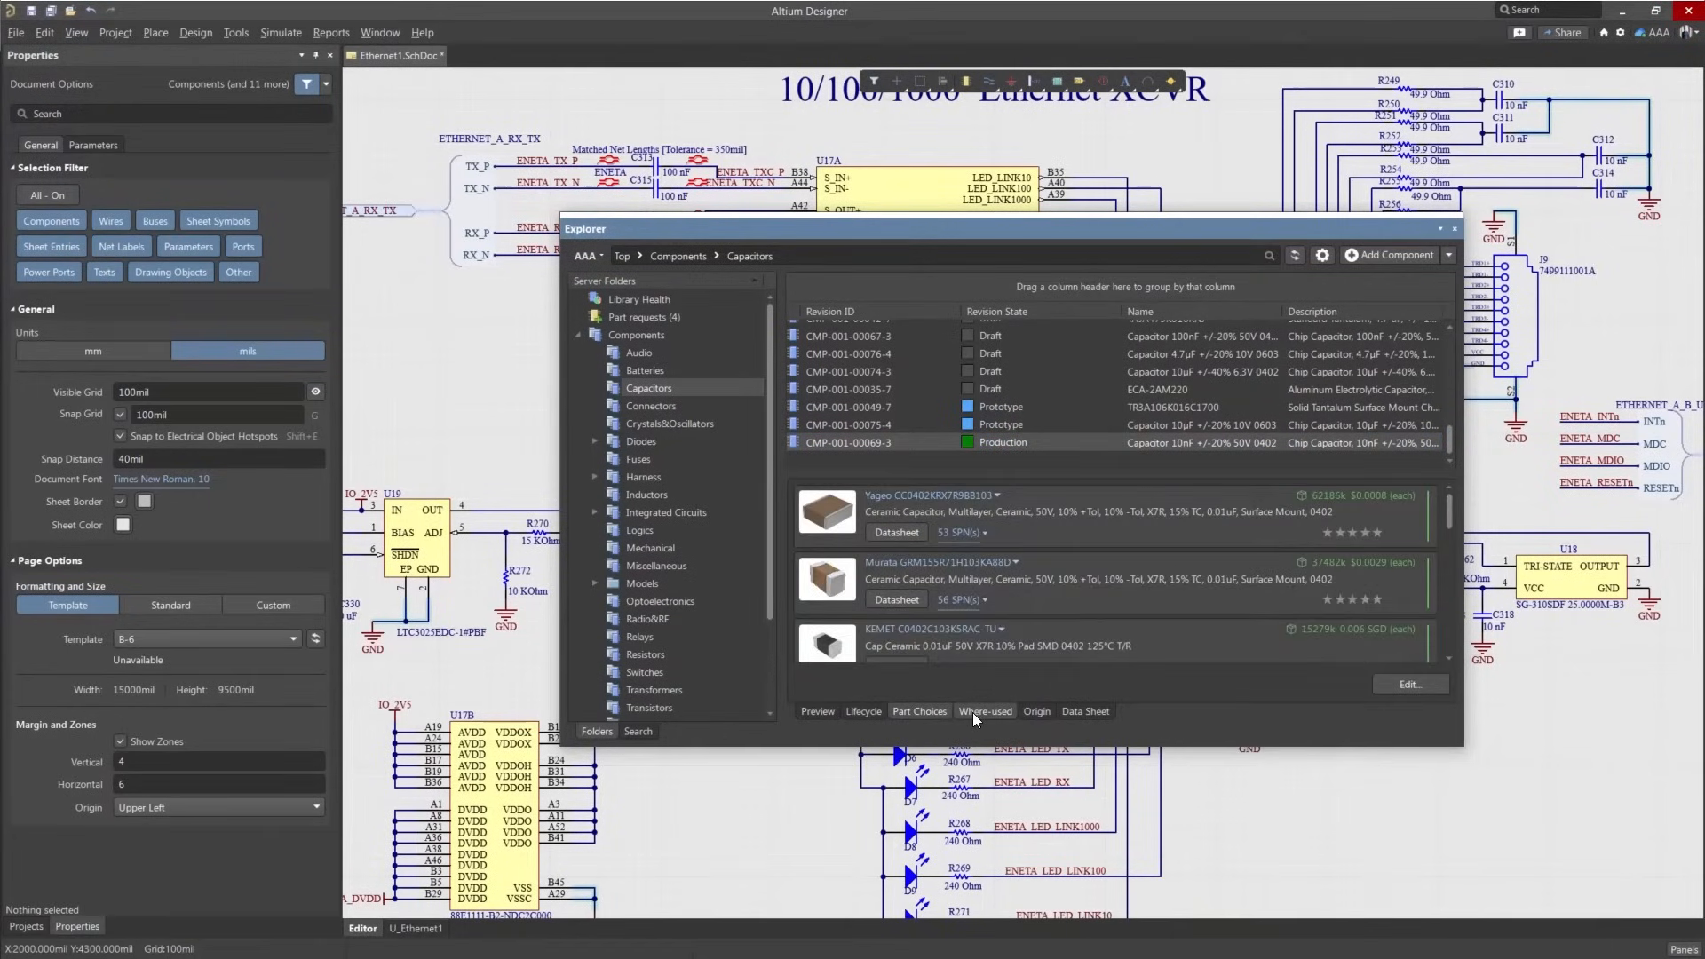
right_click(850, 442)
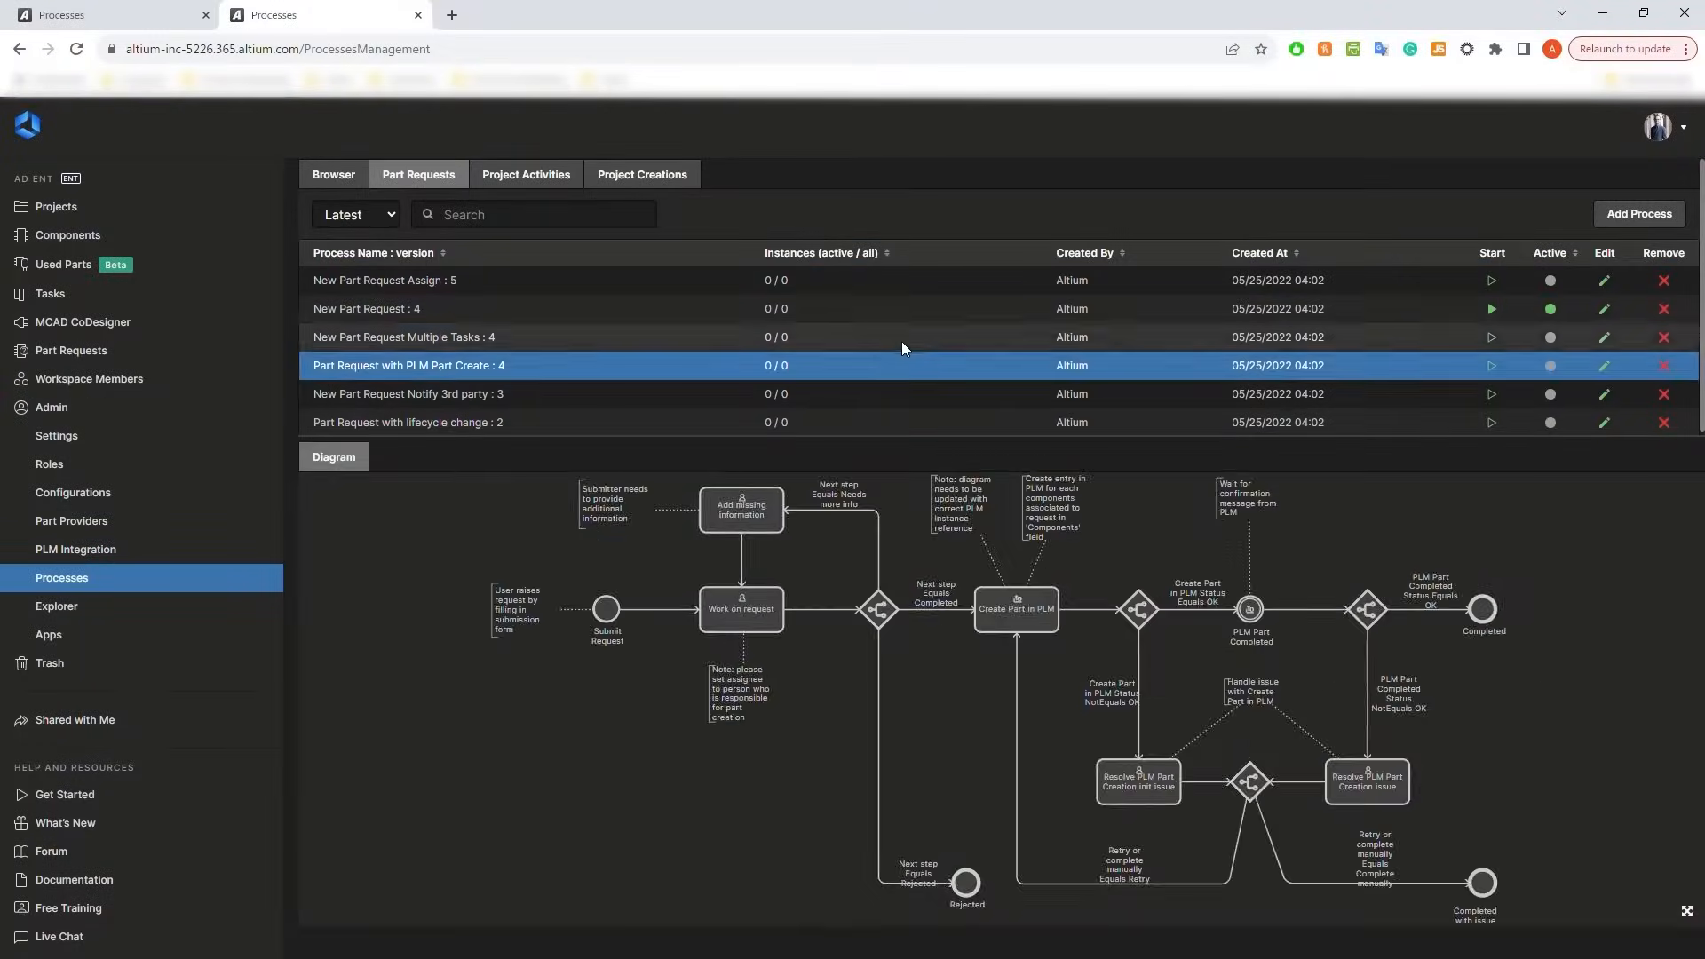
- Select the PLM Part Create process in the Part Requests list
click(1637, 214)
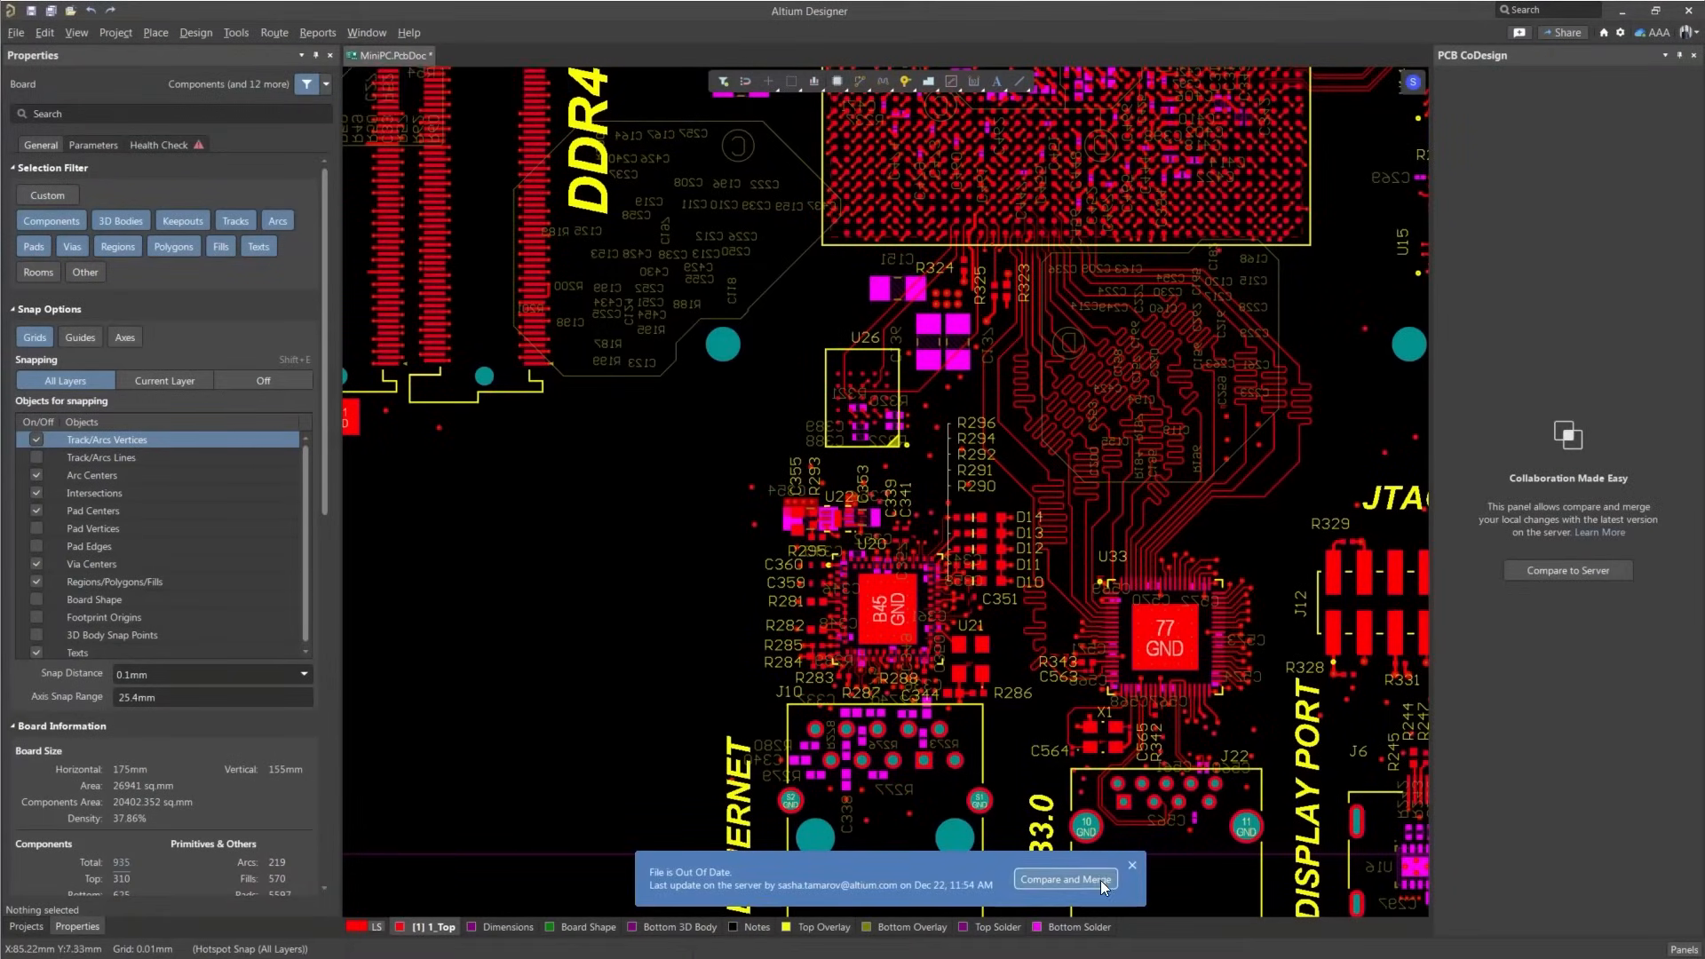
- Compare and Merge the MiniPC board with the server copy, then confirm the C200 10uF–100uF sweep
click(1064, 879)
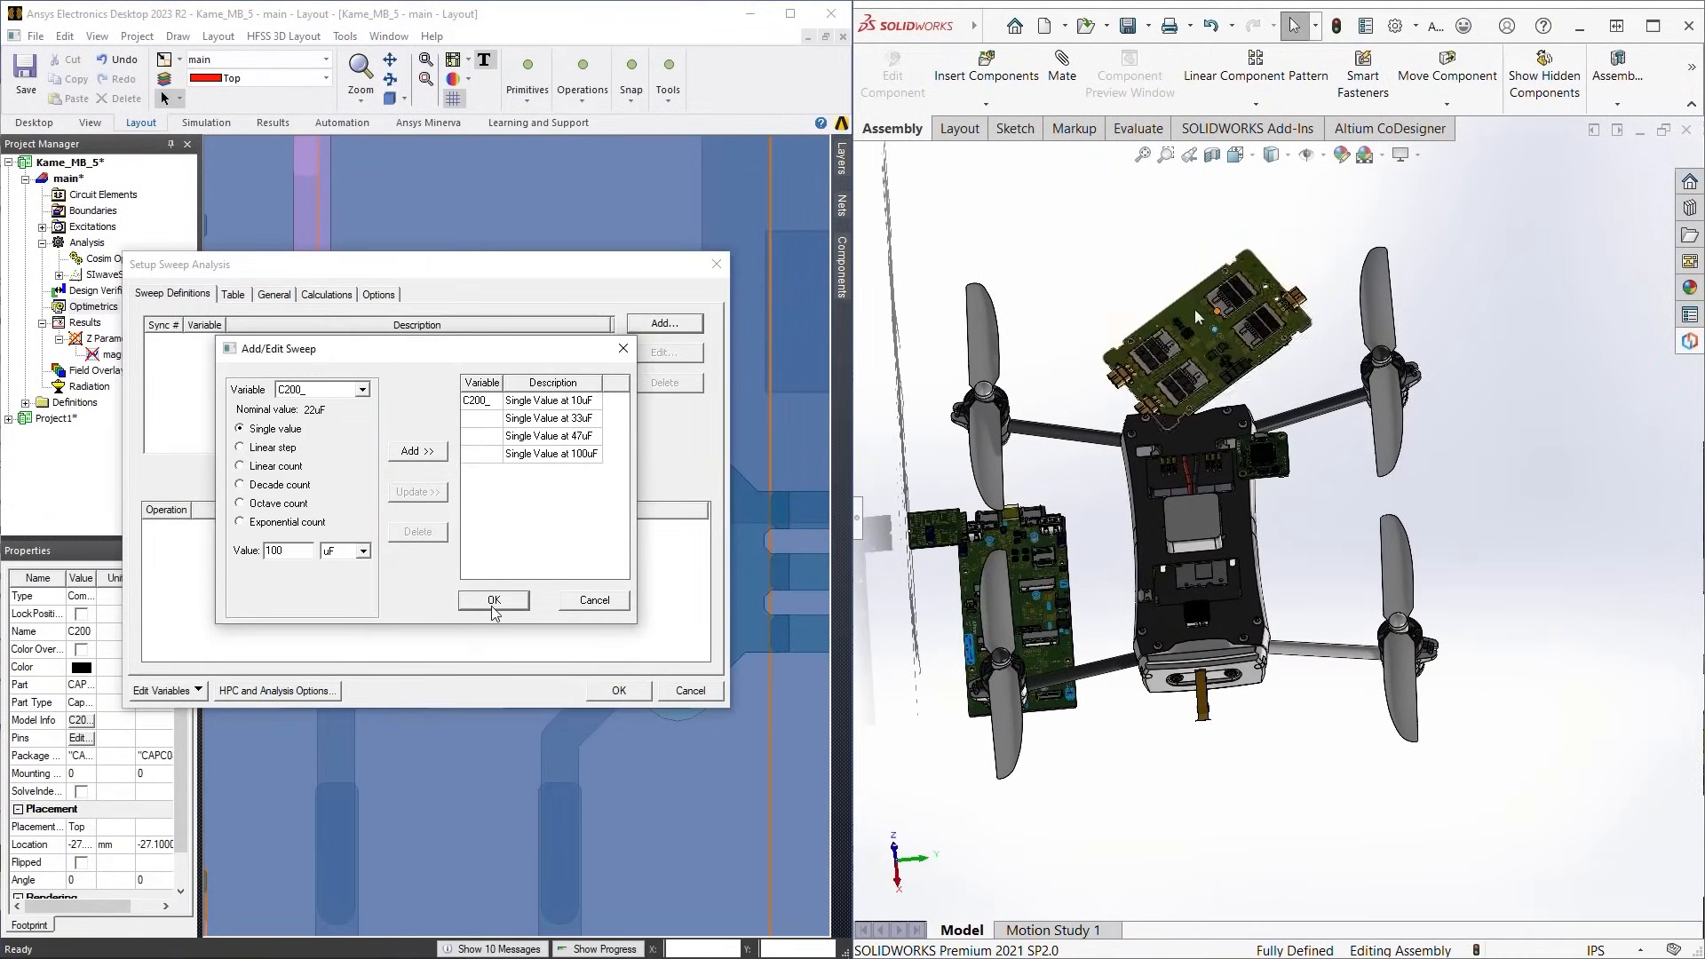
click(492, 598)
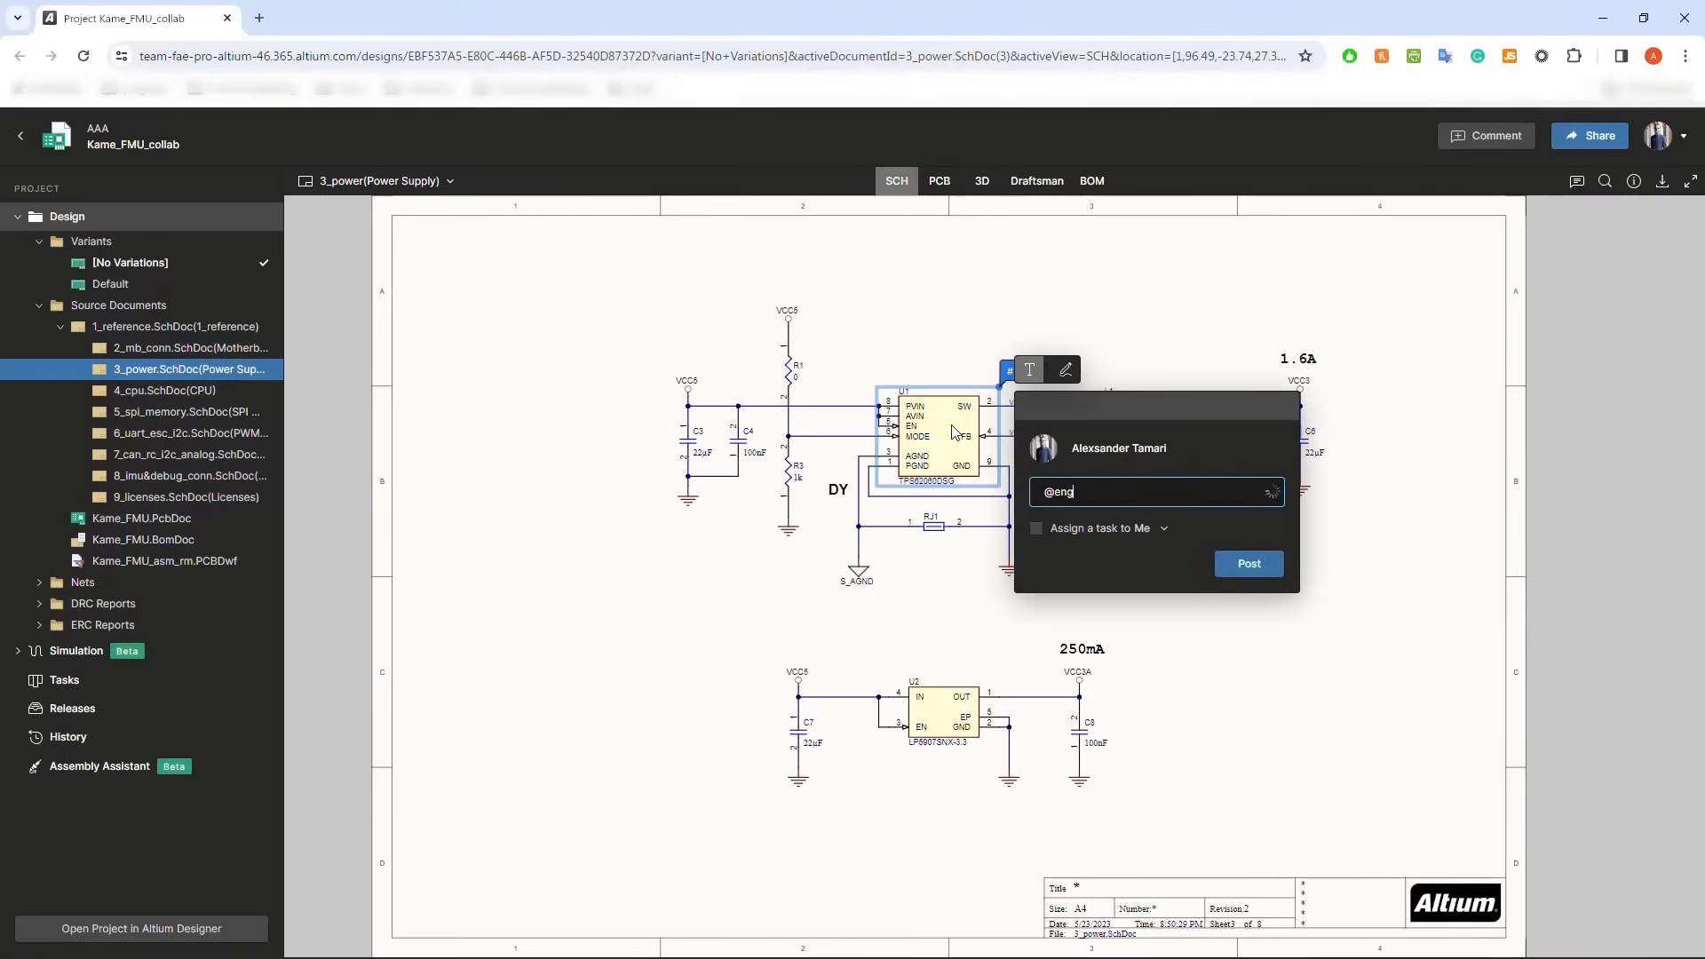
text(@Engineers update part for higher power rating.)
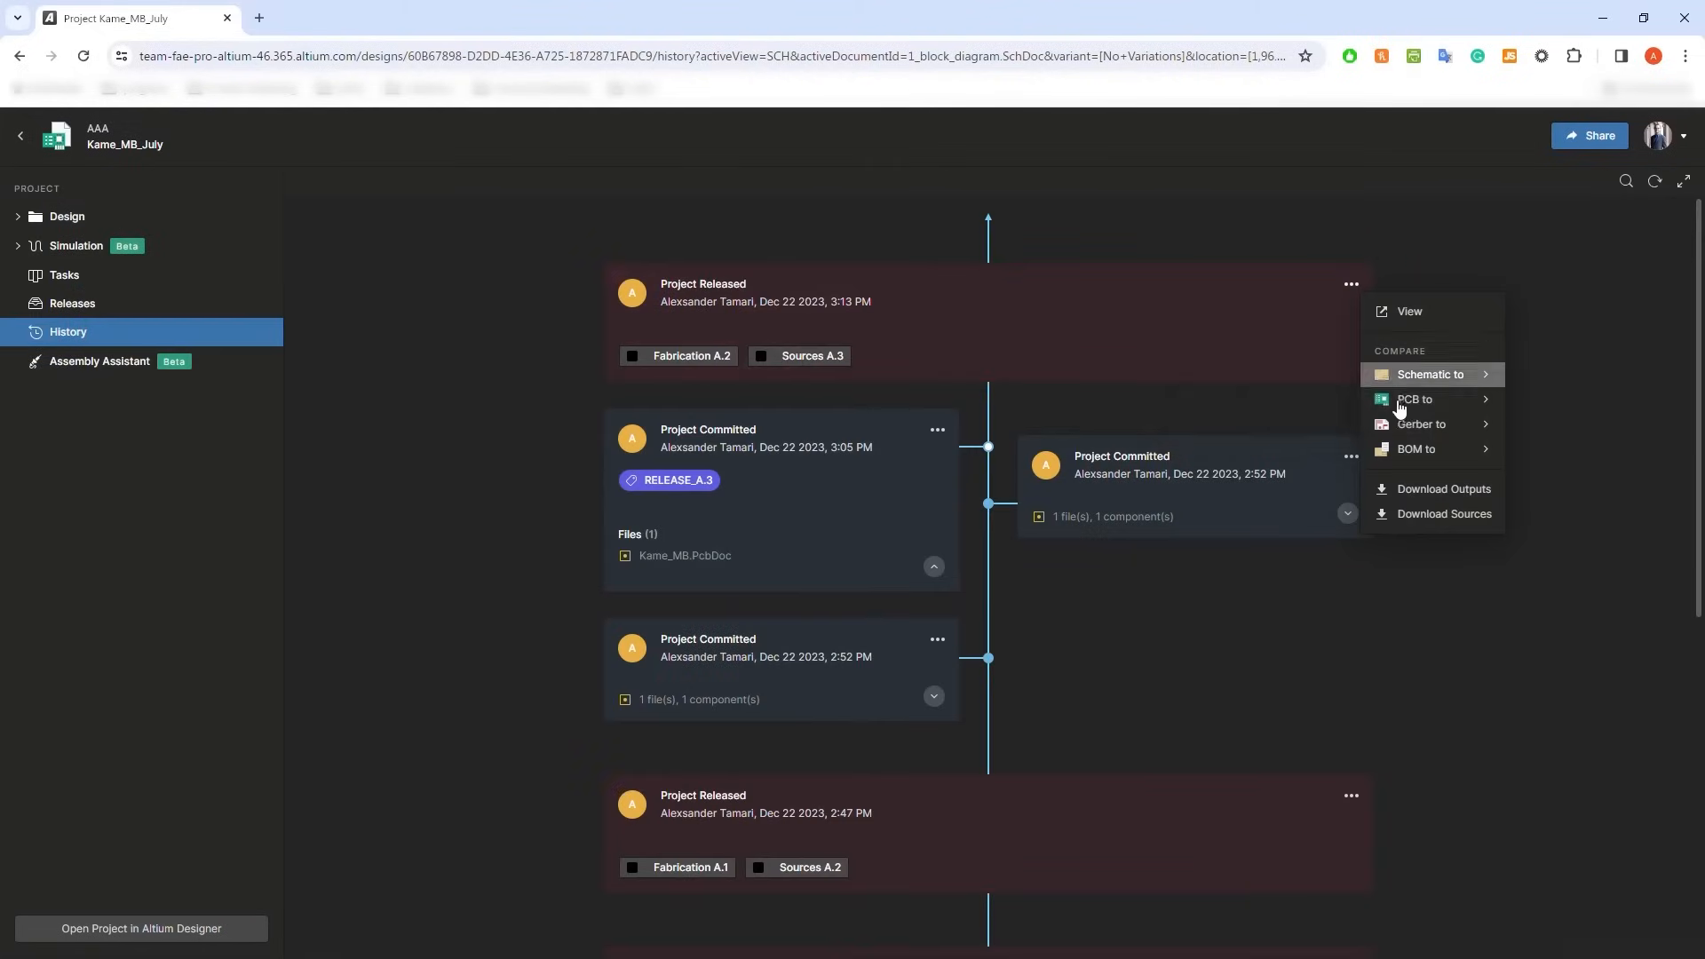
click(1421, 424)
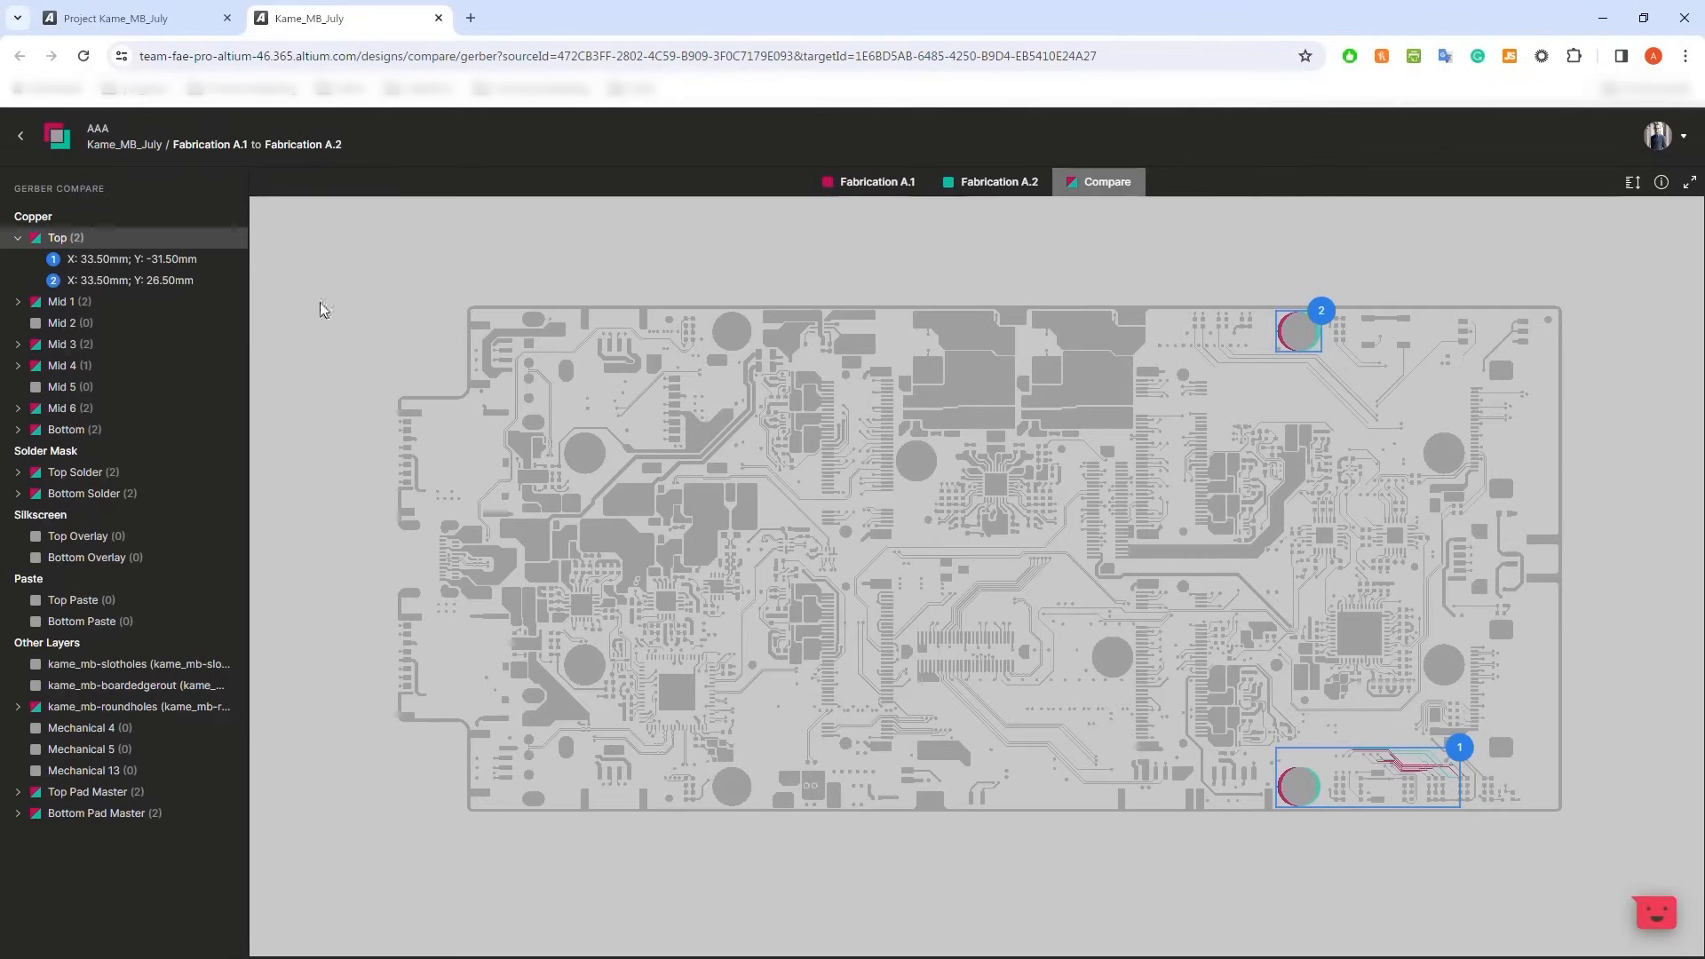